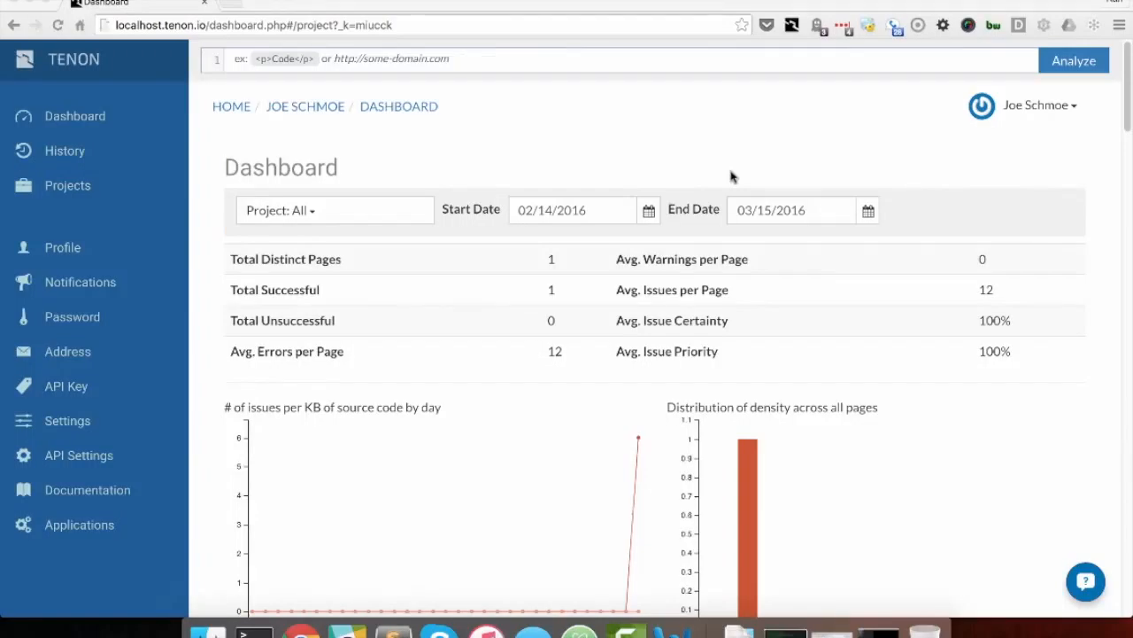
mouse_move(730, 139)
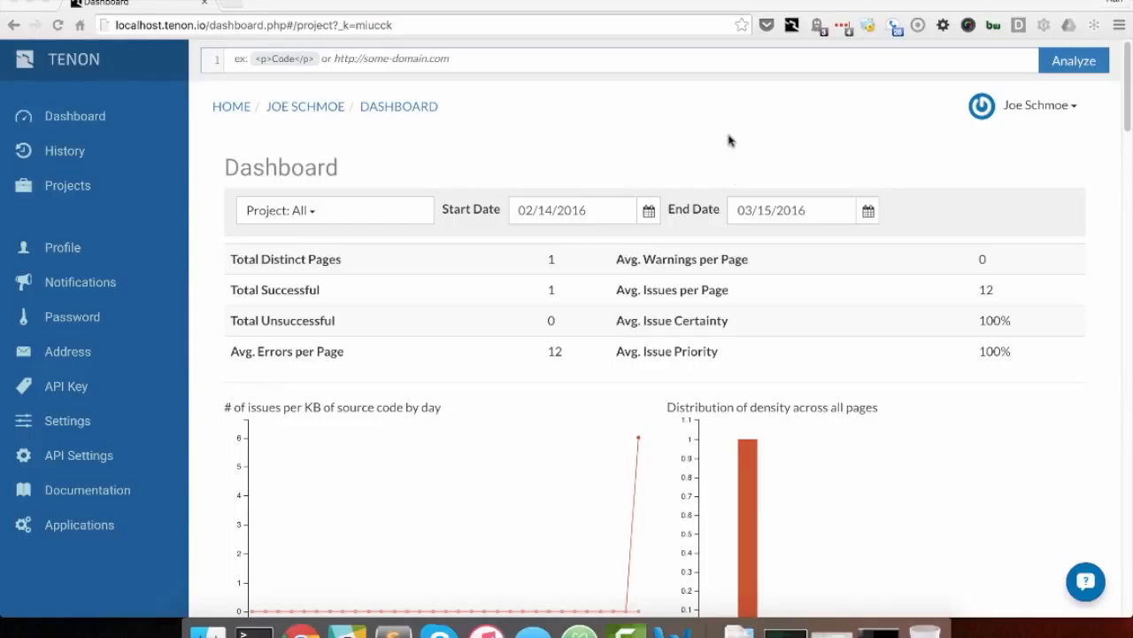
mouse_move(74, 248)
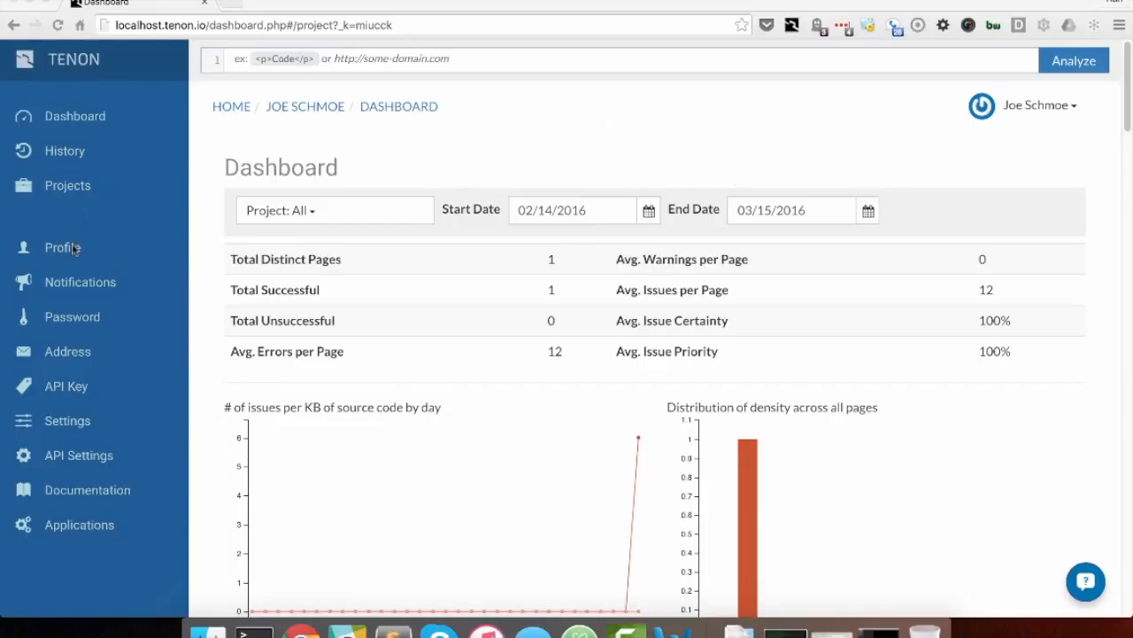
Show the My Account page with the Free plan and 1 of 50 API calls used.
left_click(62, 248)
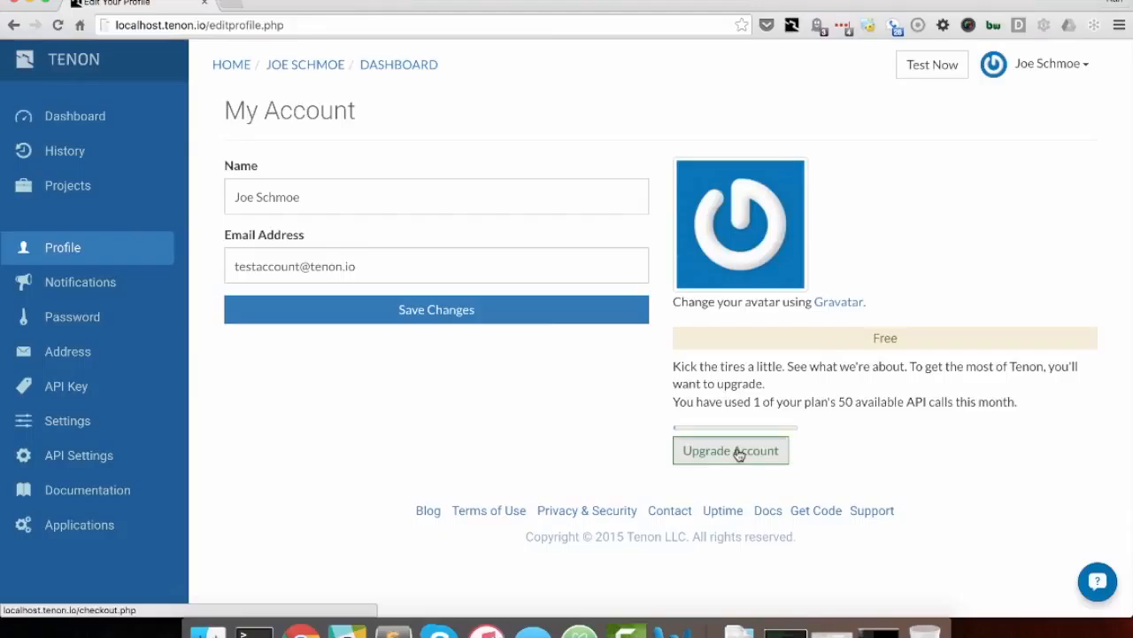
Start the account upgrade and view annual rates for the Individual, Group and Business plans.
left_click(730, 452)
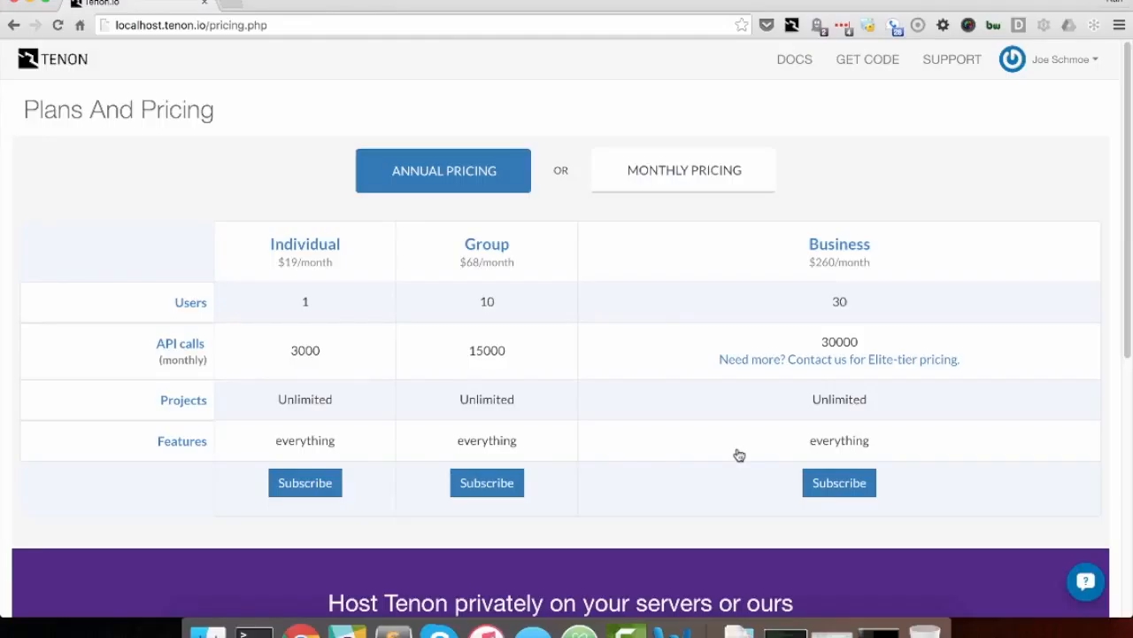
mouse_move(570, 198)
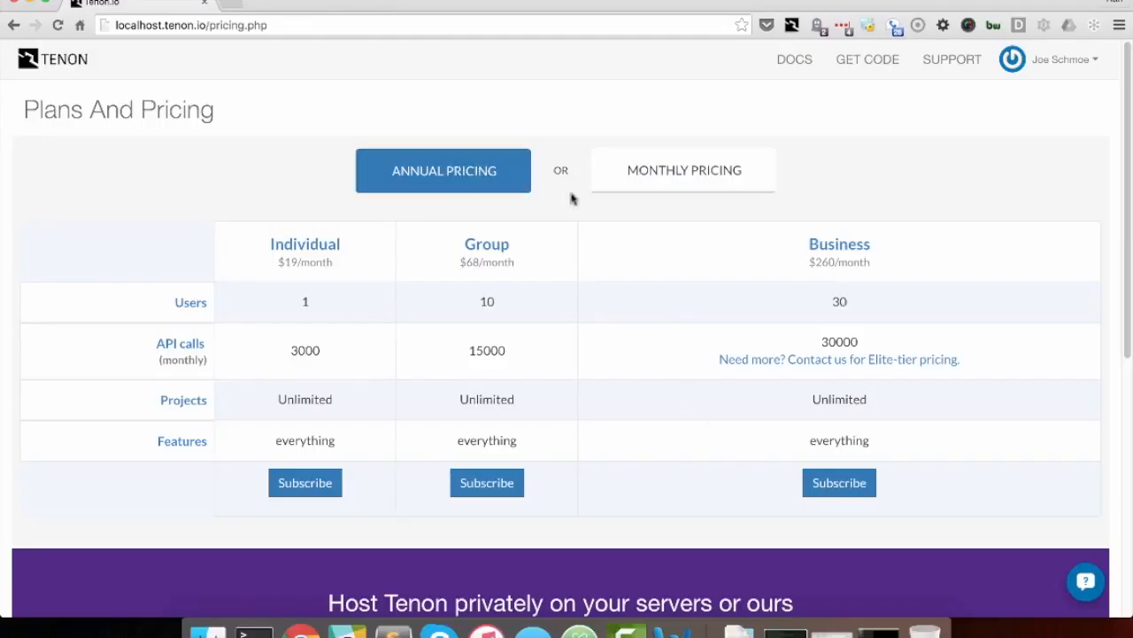
left_click(684, 170)
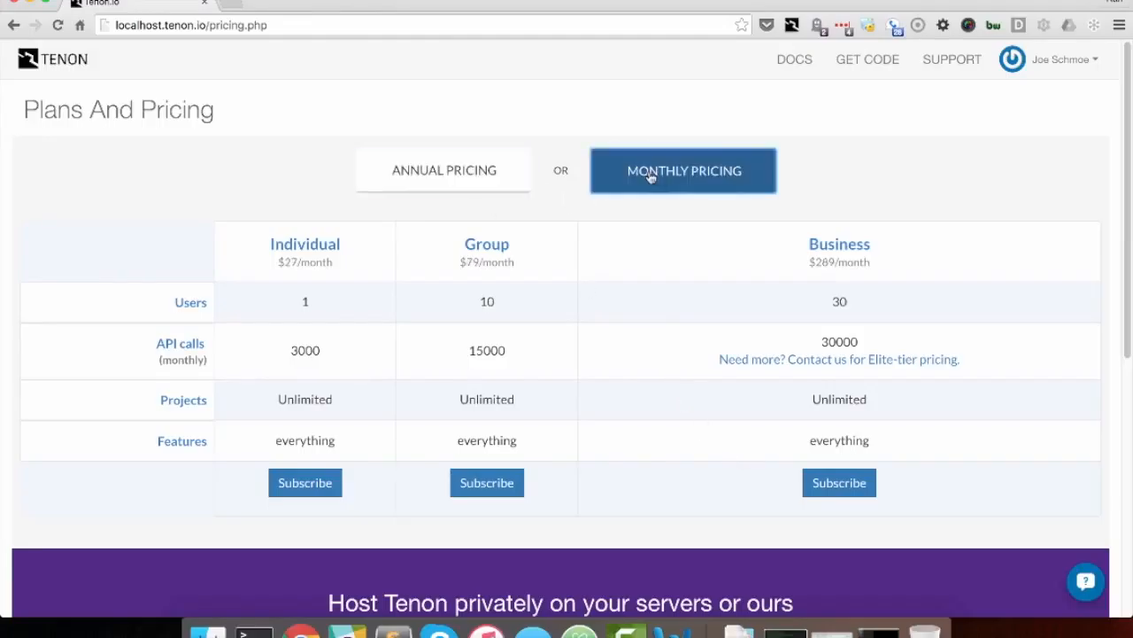
left_click(443, 170)
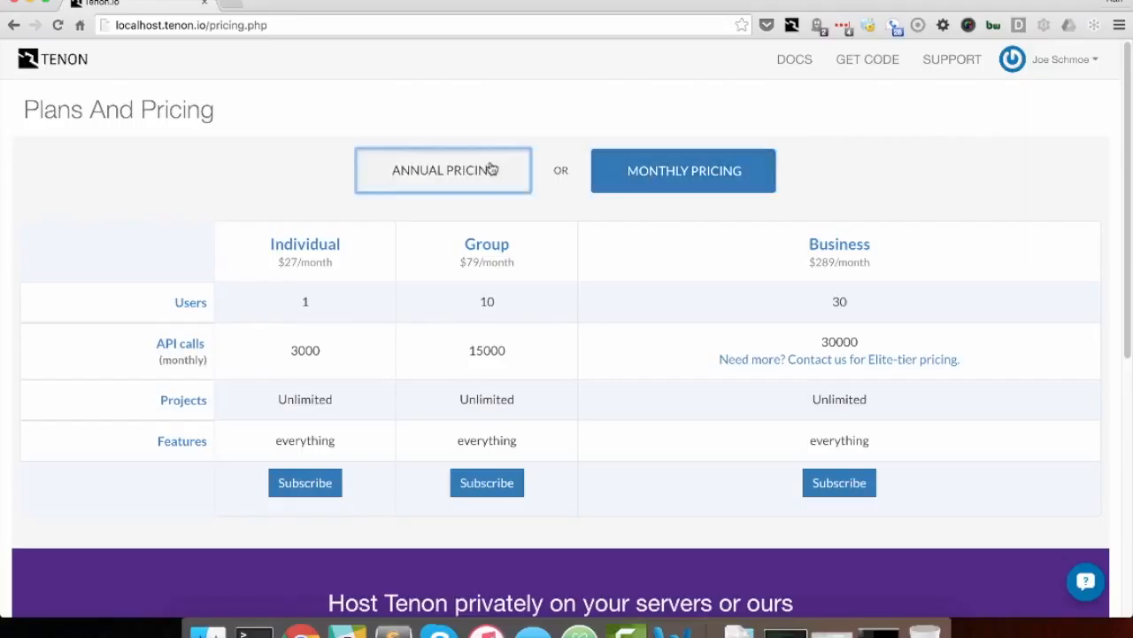
left_click(443, 170)
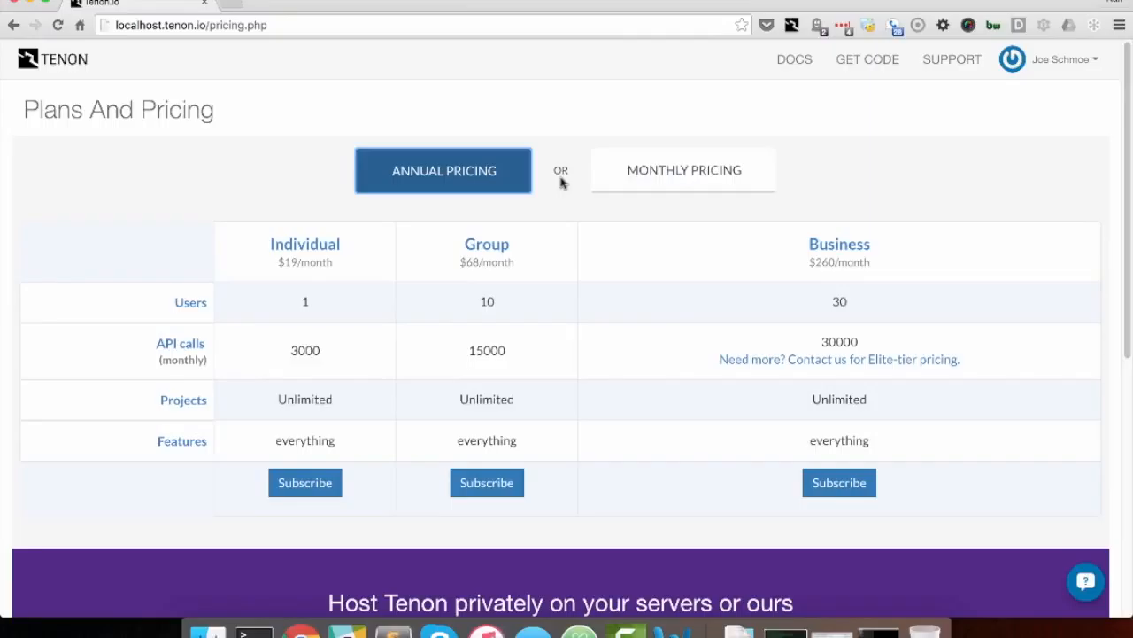
mouse_move(836, 505)
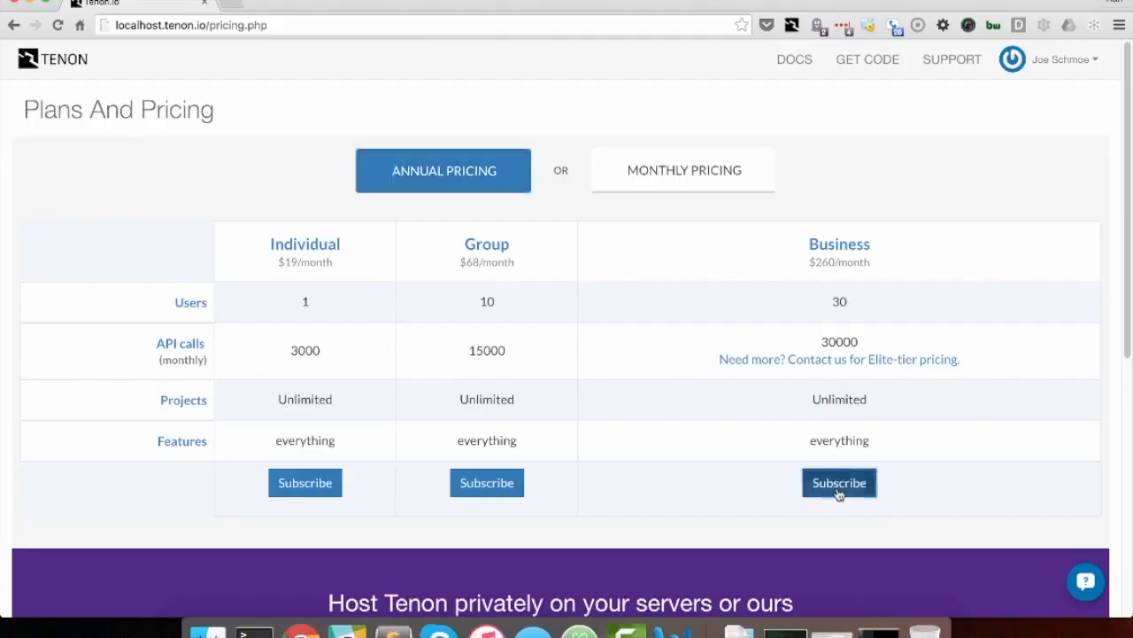
Subscribe to the Business plan, reaching checkout for Business Yearly at $3120.00.
left_click(839, 482)
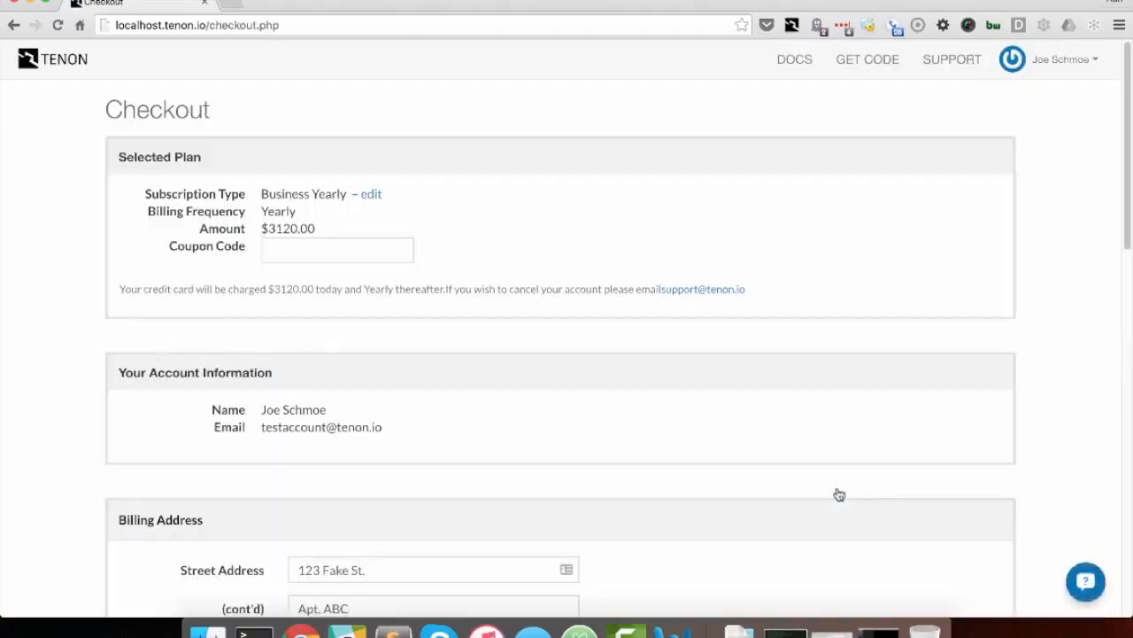
mouse_move(487, 163)
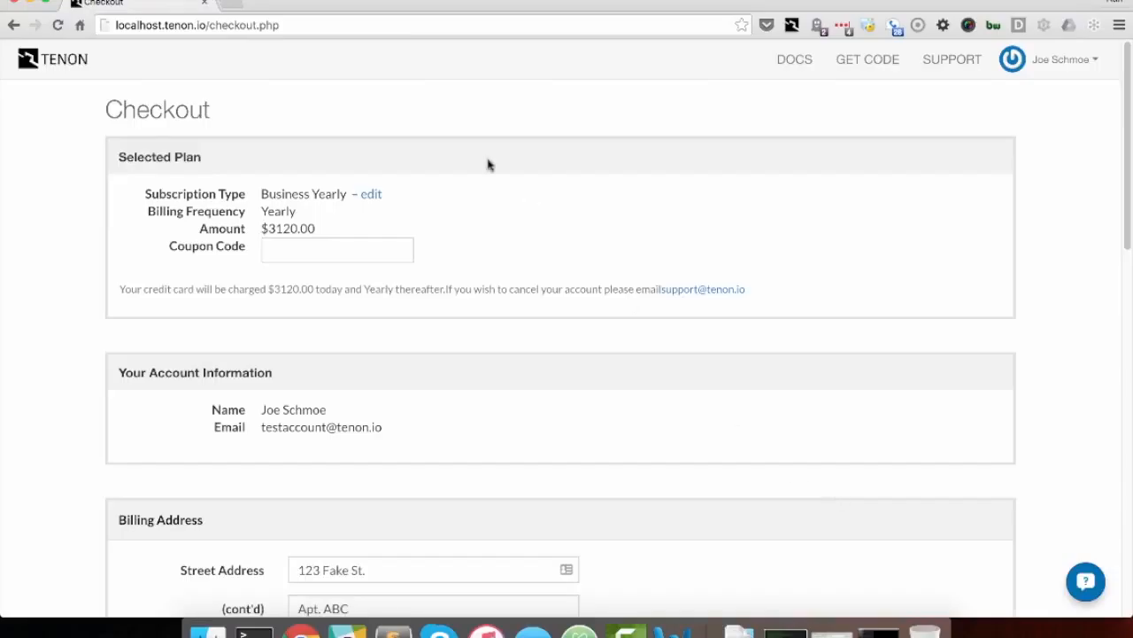
mouse_move(485, 186)
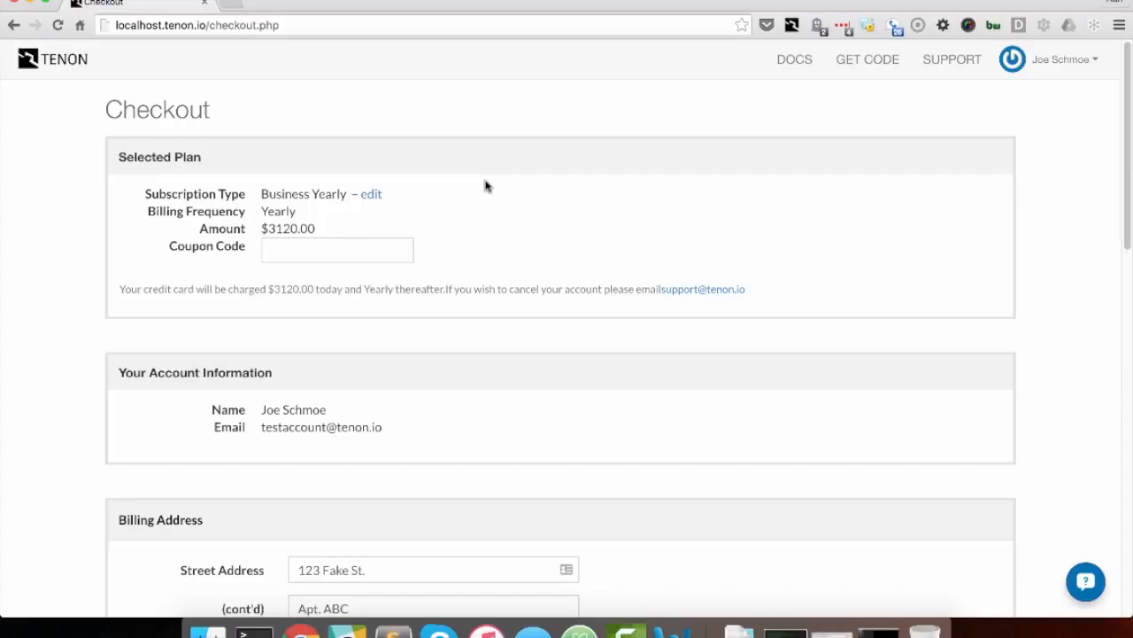
mouse_move(1098, 82)
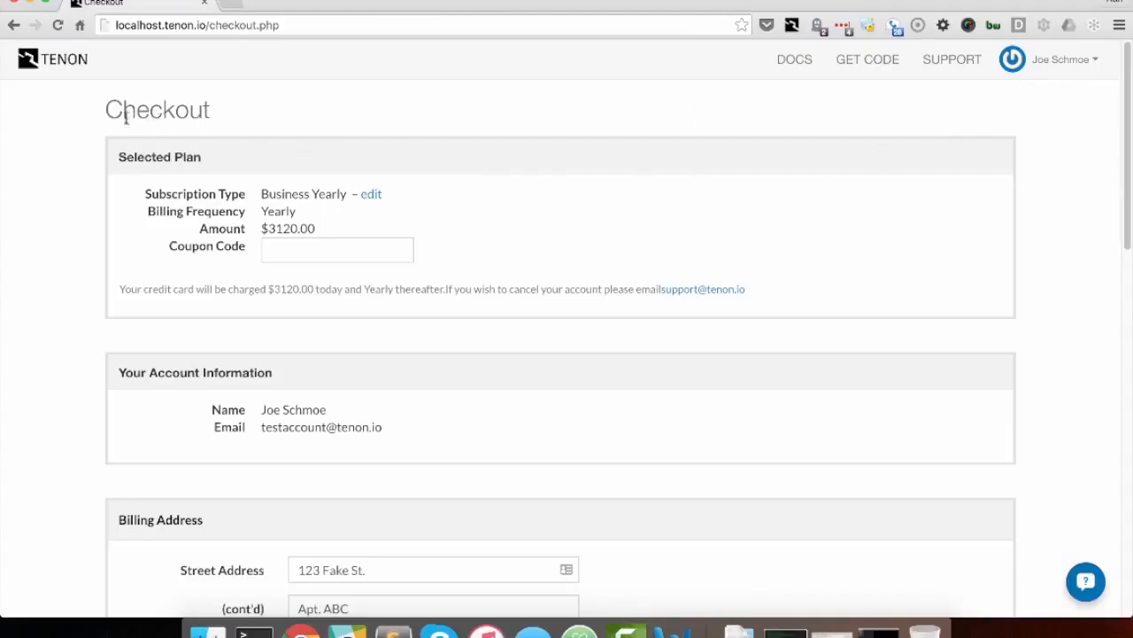
mouse_move(113, 154)
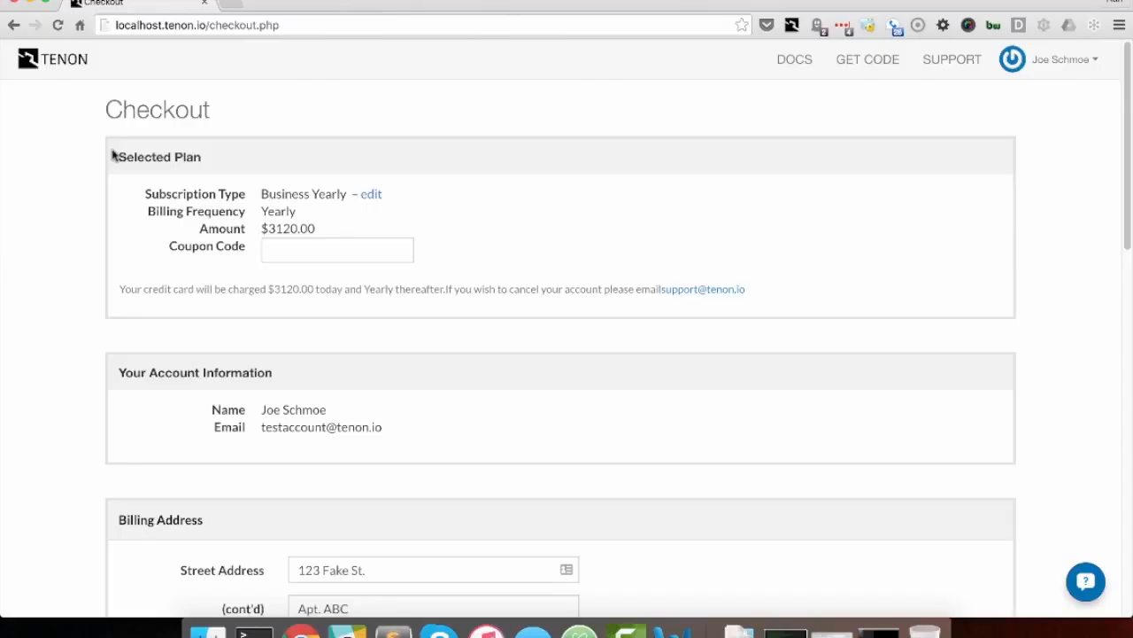
mouse_move(139, 191)
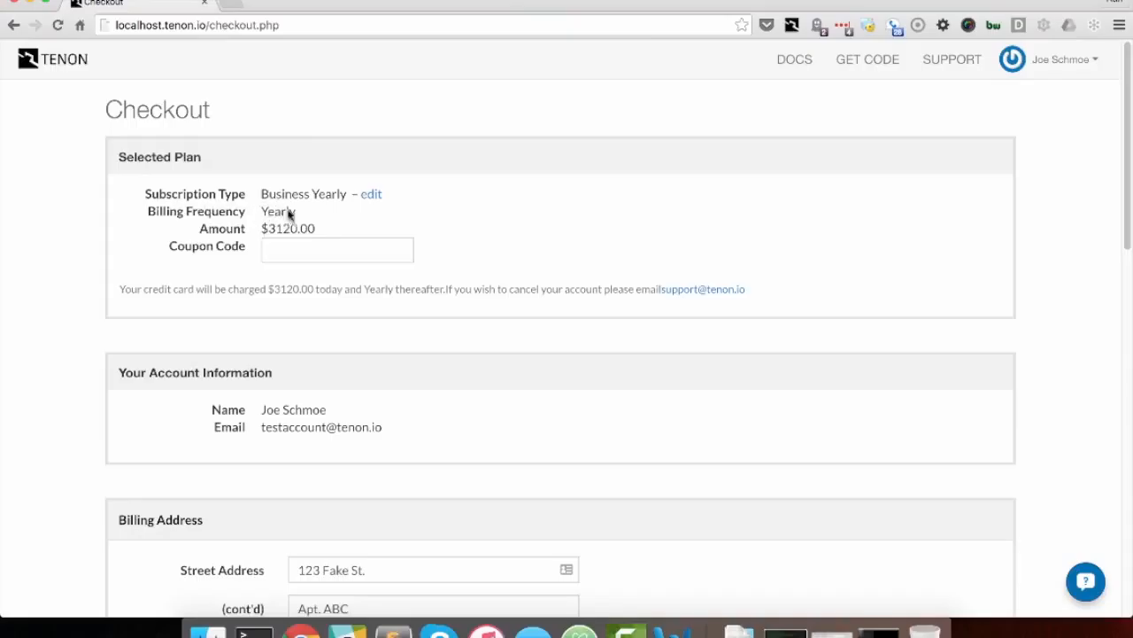
mouse_move(311, 220)
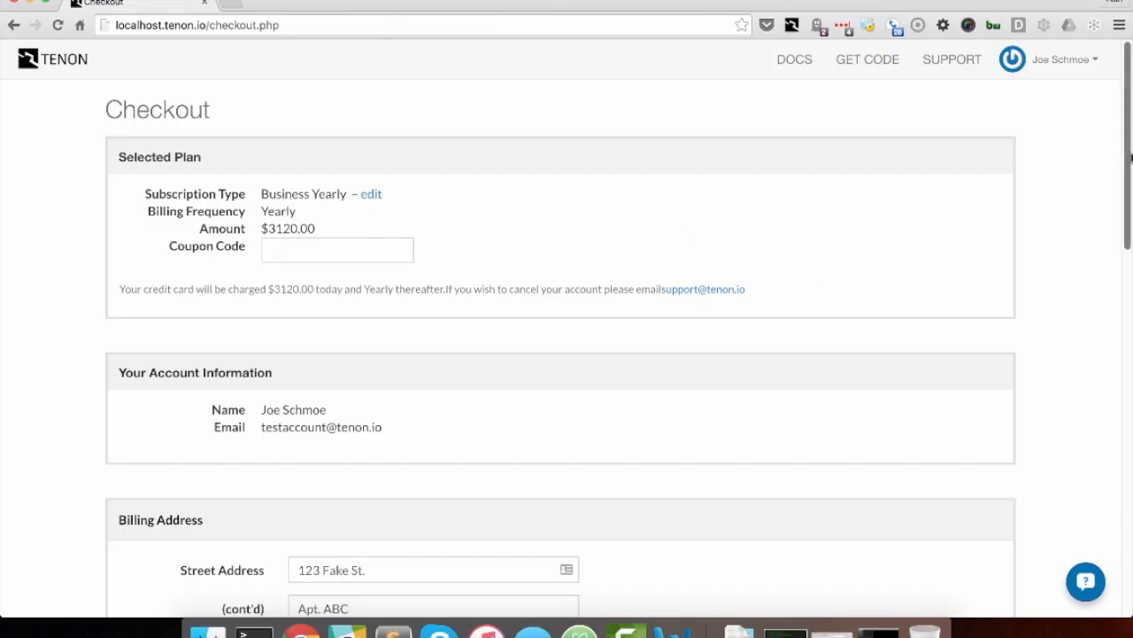
Scroll the checkout down to the billing address and empty credit card section.
scroll("down", 3)
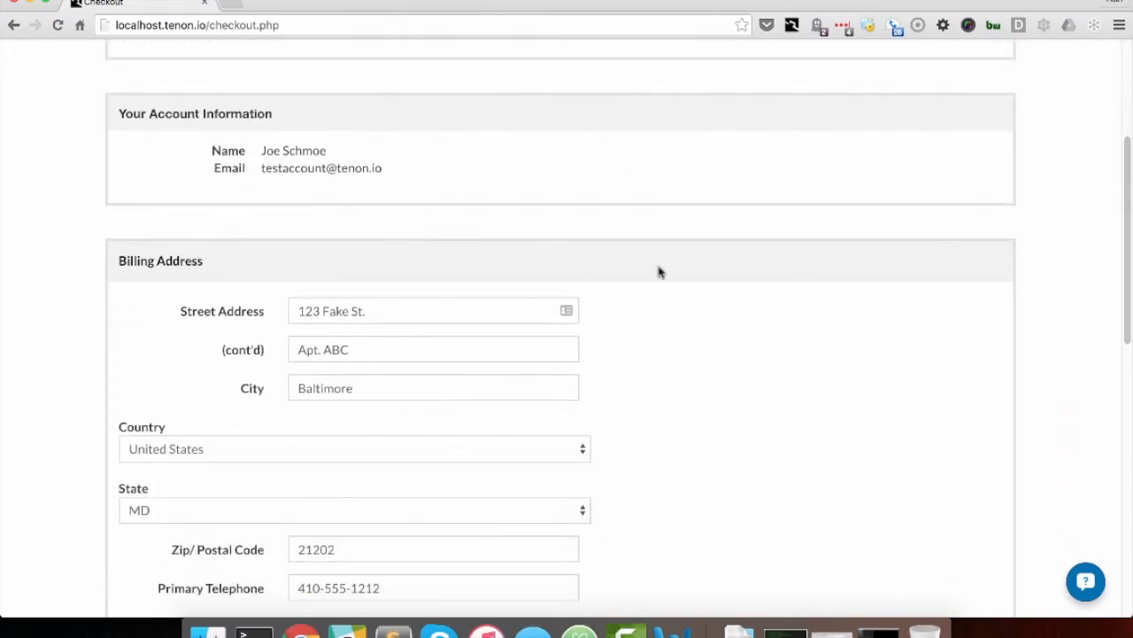
scroll("down", 3)
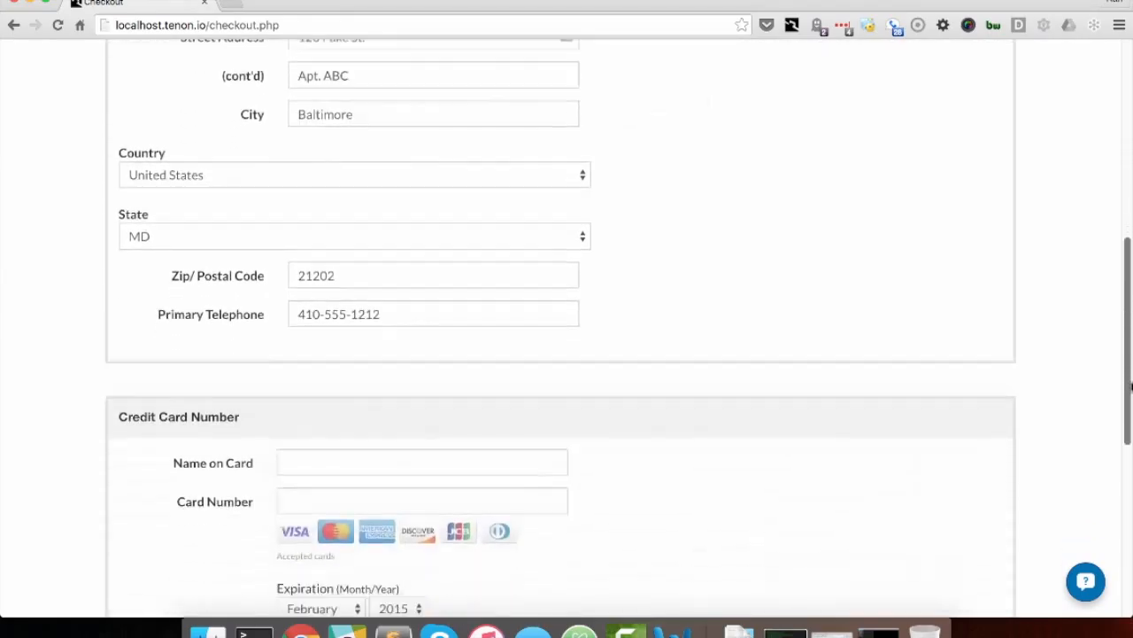
scroll("down", 3)
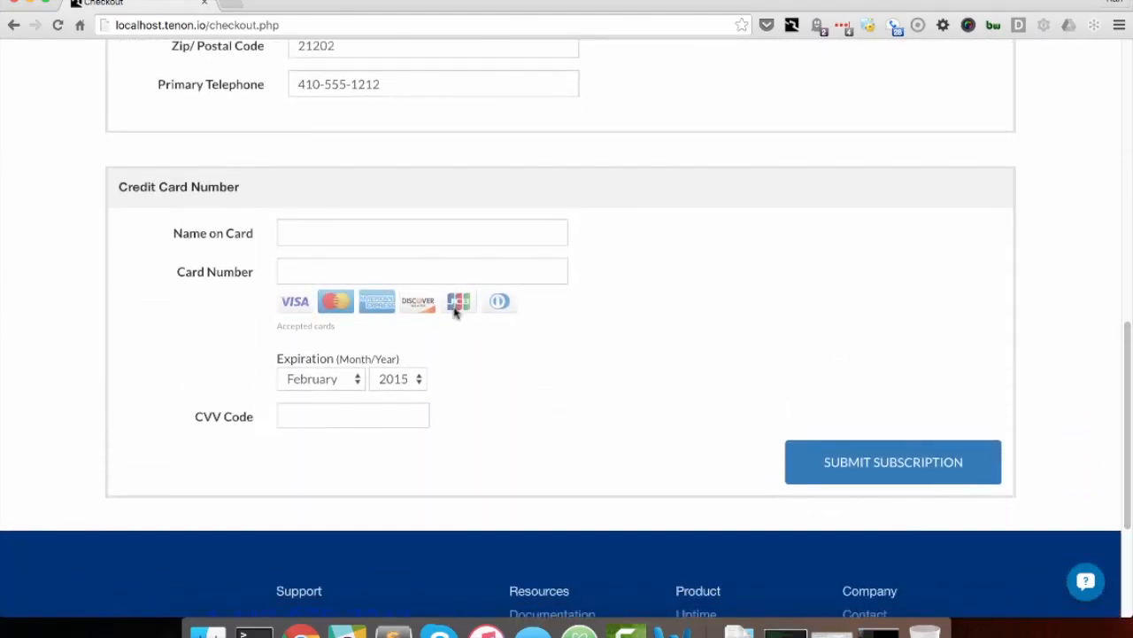
left_click(893, 461)
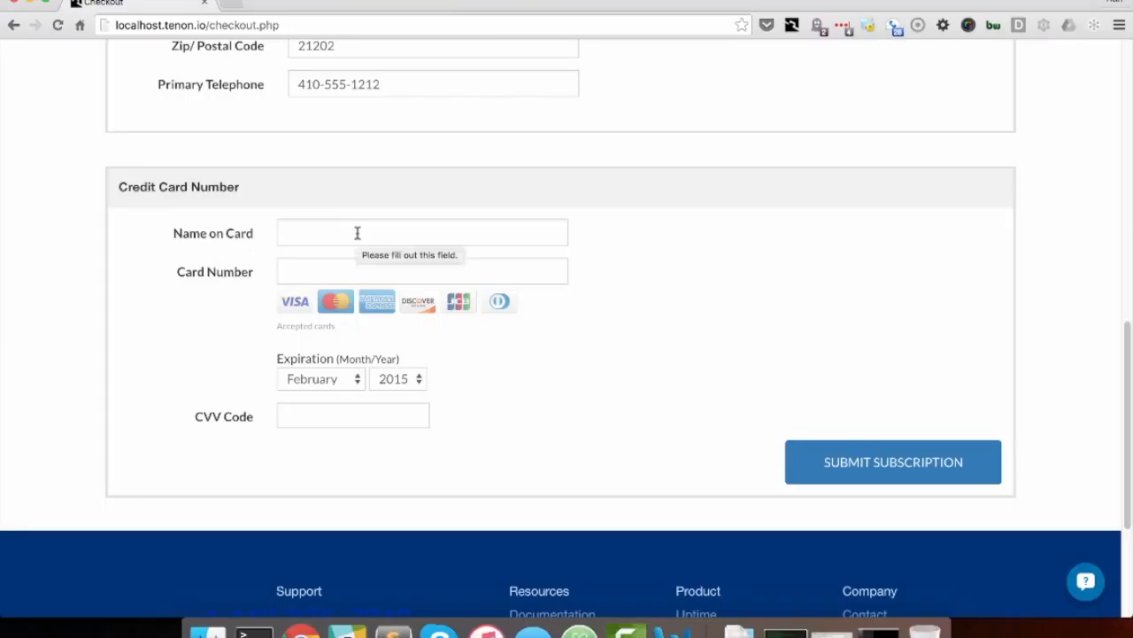
type("Joe Schmoe")
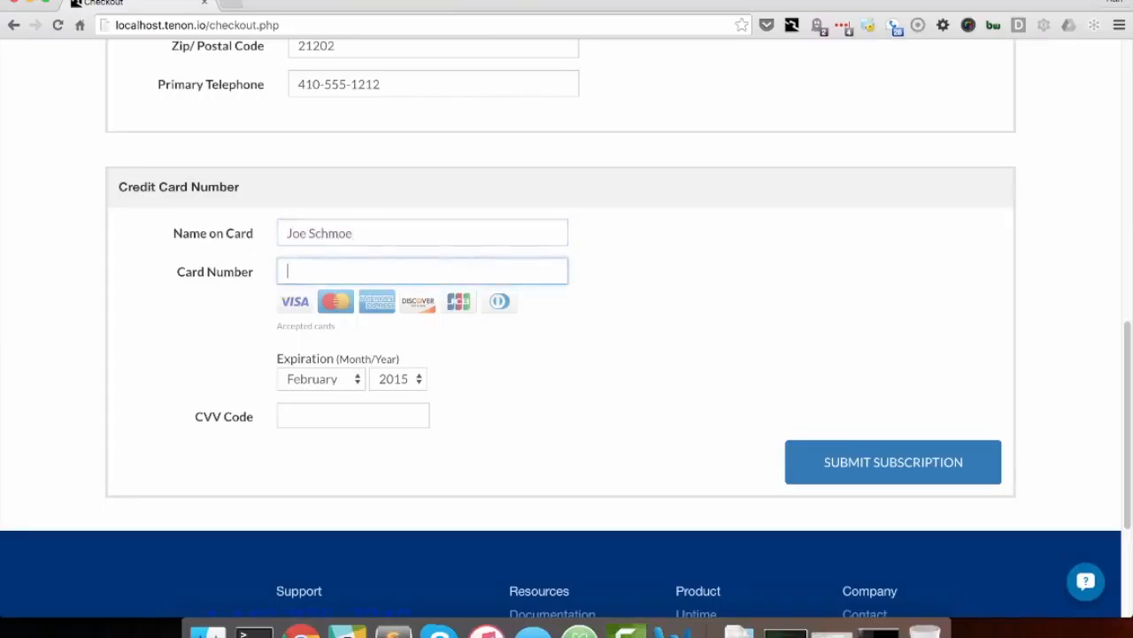
type("4242424242424242")
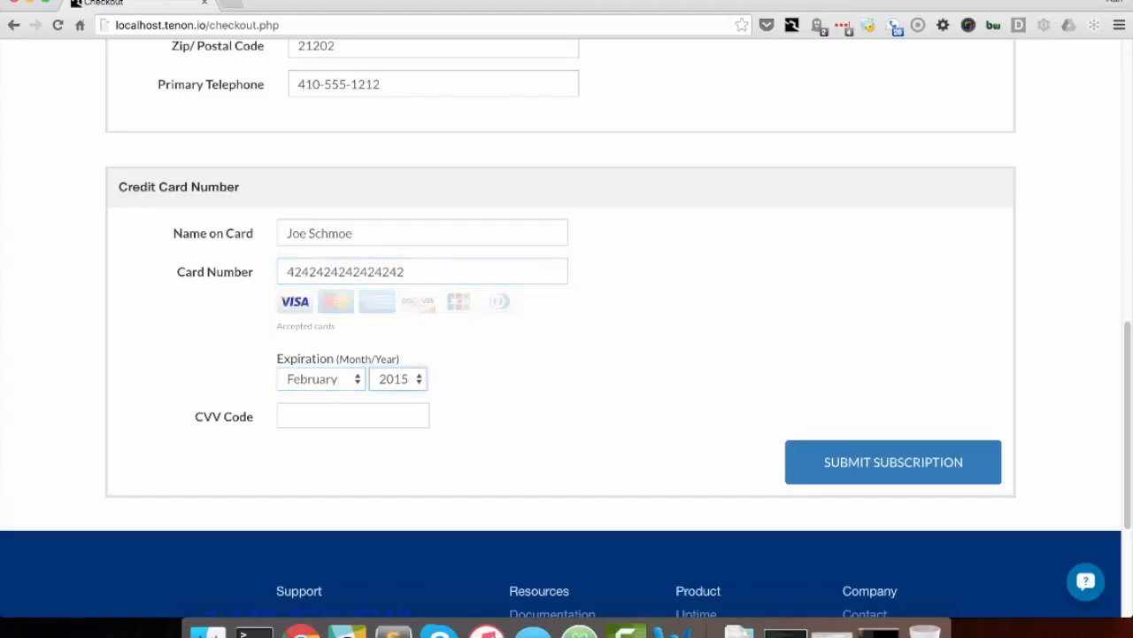
left_click(396, 379)
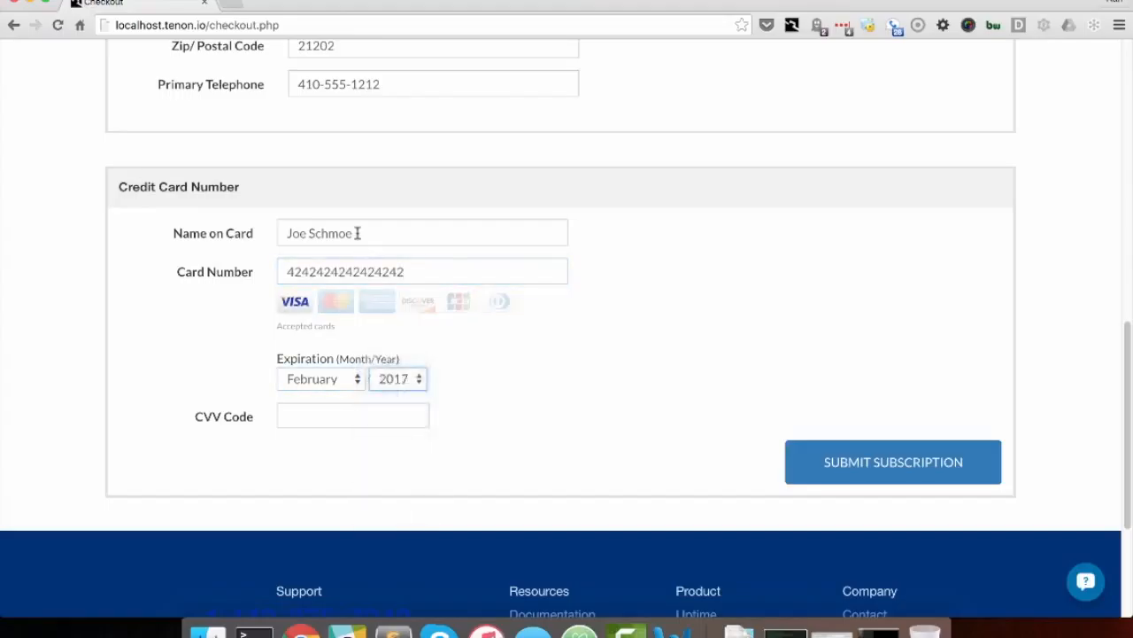
type("123")
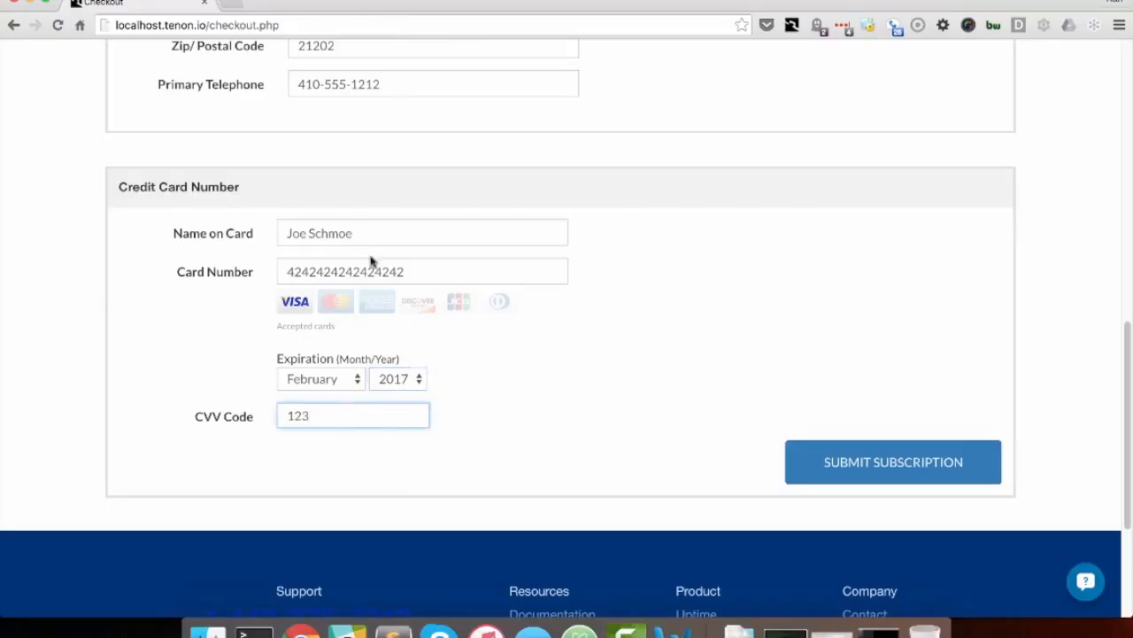
left_click(892, 460)
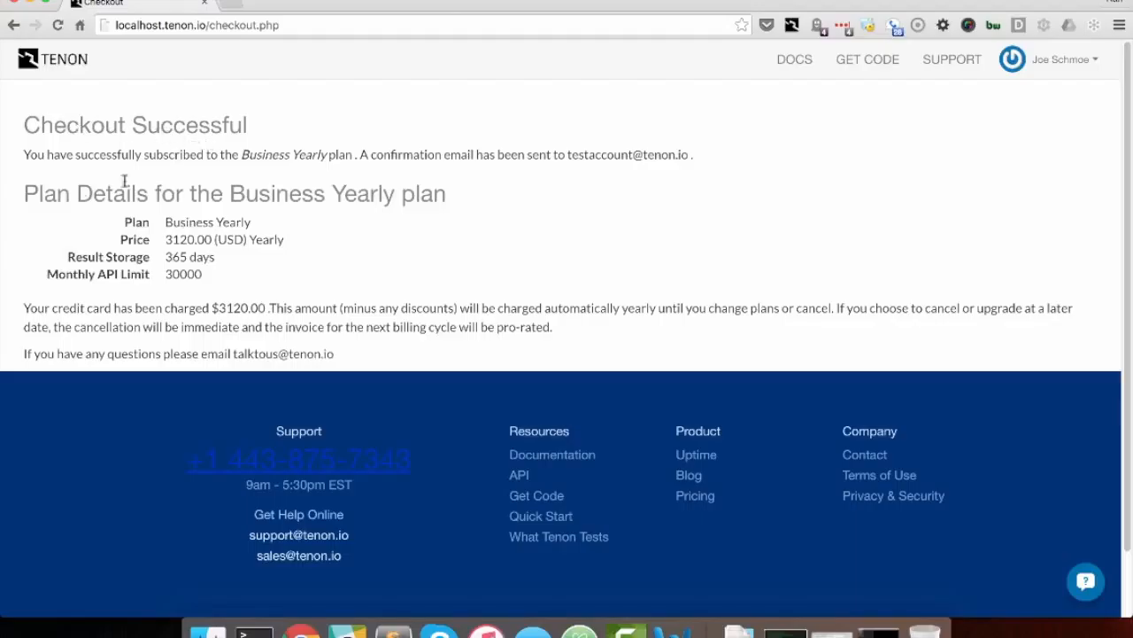
mouse_move(468, 173)
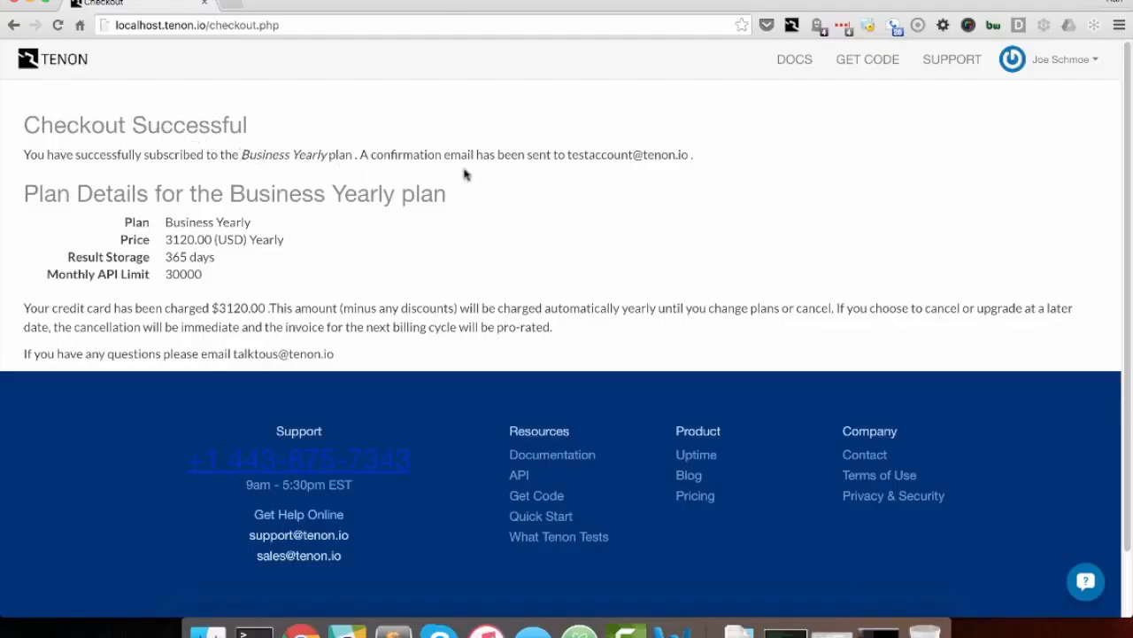
mouse_move(333, 151)
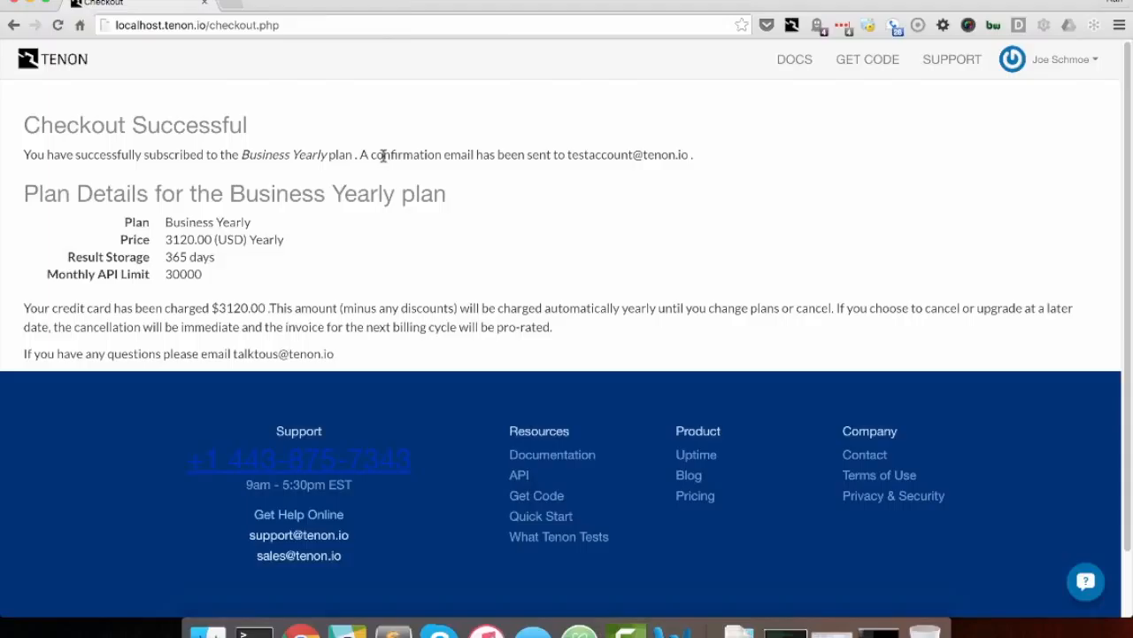
mouse_move(110, 287)
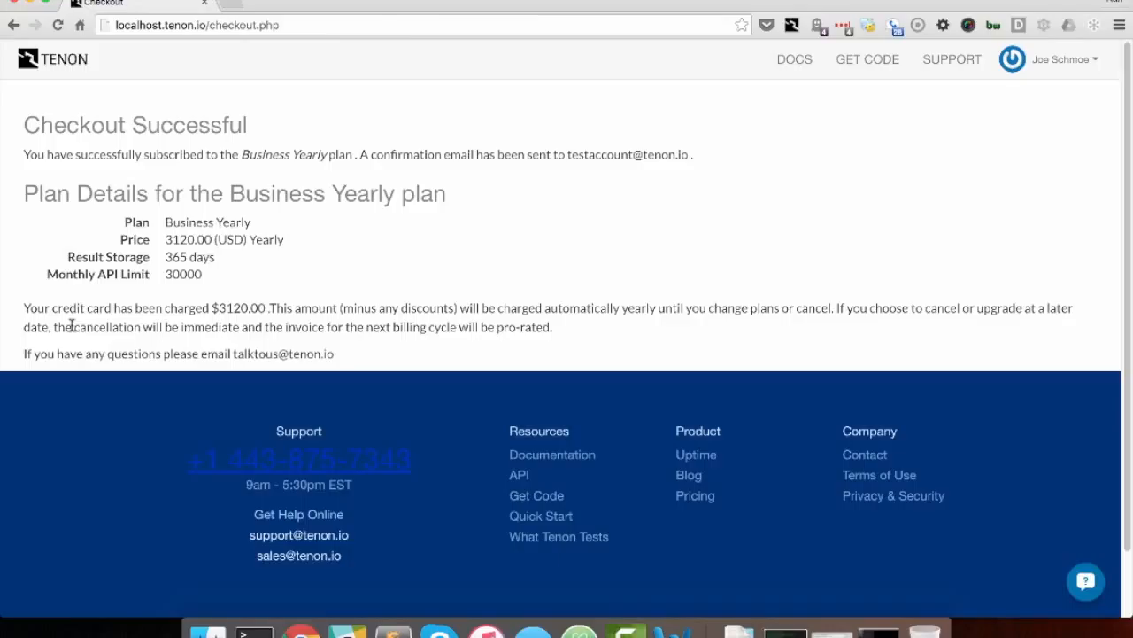
mouse_move(623, 205)
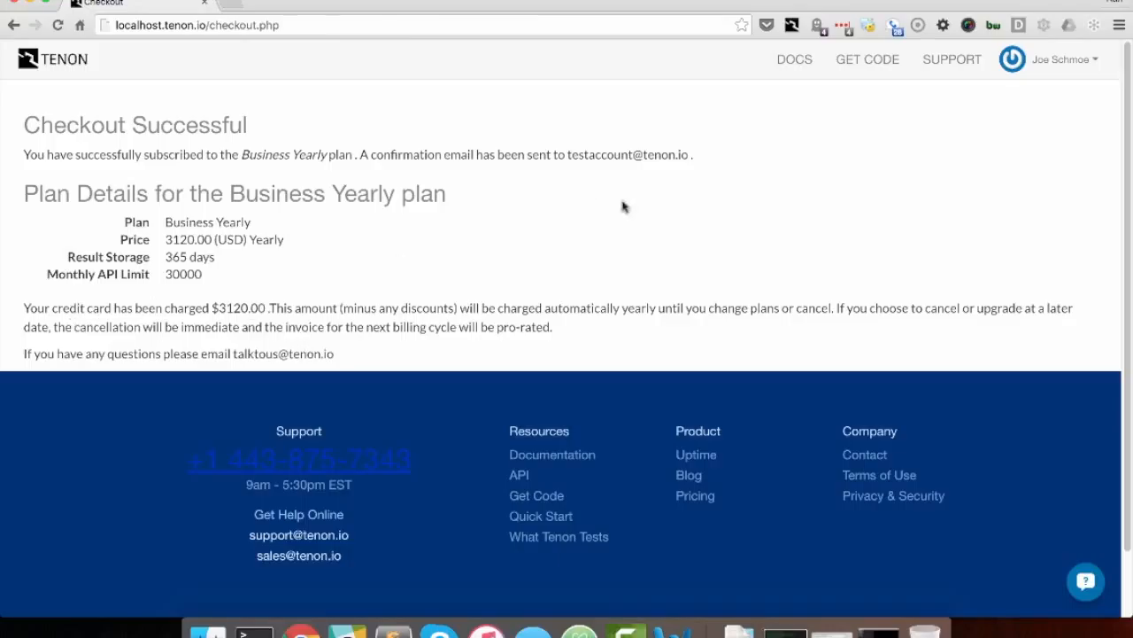